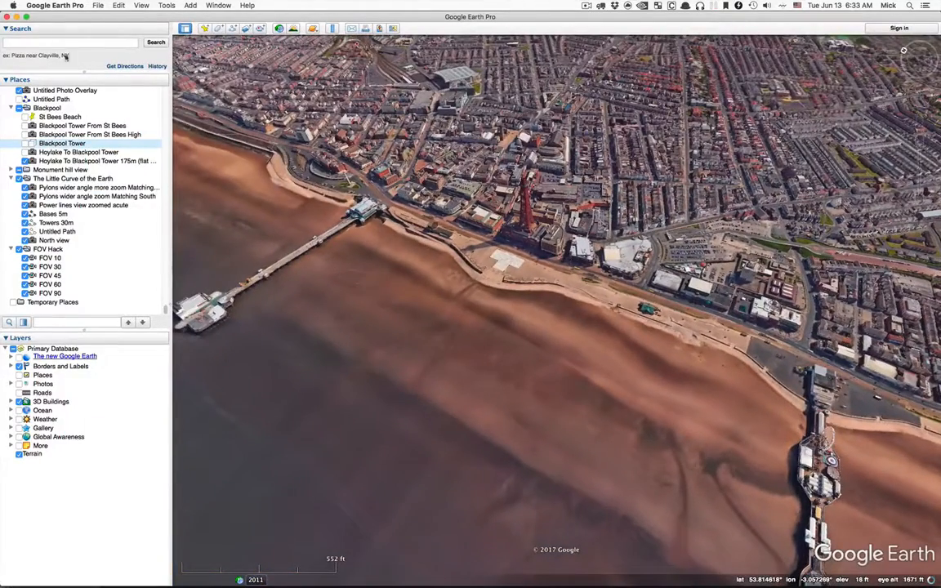
# Step: Search for Hoylake and start a new polygon near Blackpool Tower
pyautogui.write('hoyl')
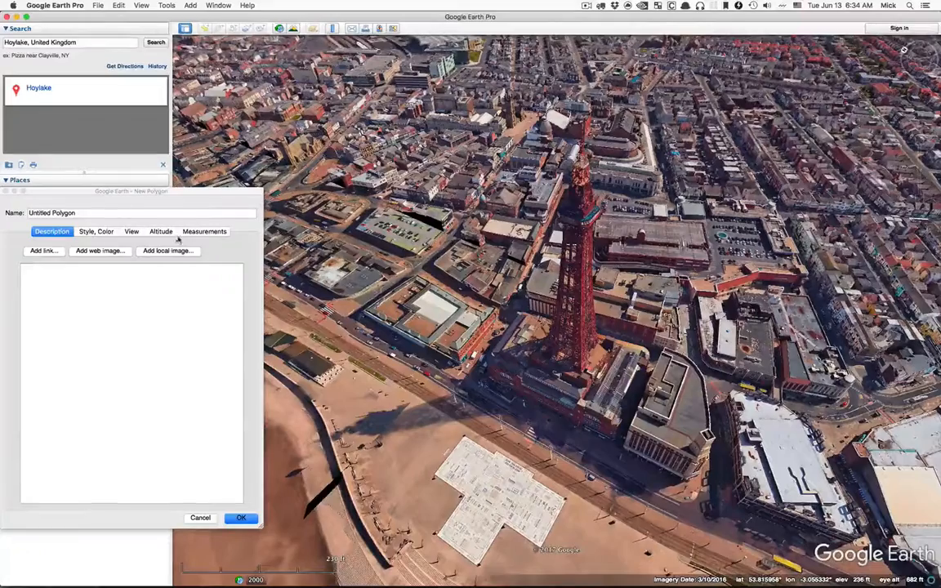
# Step: Set the polygon to 4881 m absolute altitude with sides extended to ground, and confirm it
pyautogui.click(160, 232)
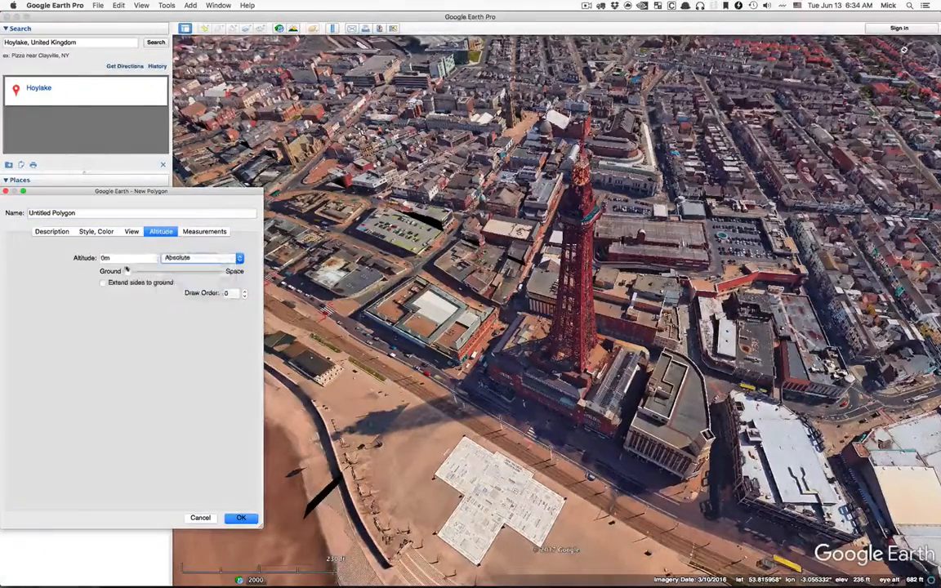
pyautogui.moveTo(128, 272); pyautogui.dragTo(172, 271)
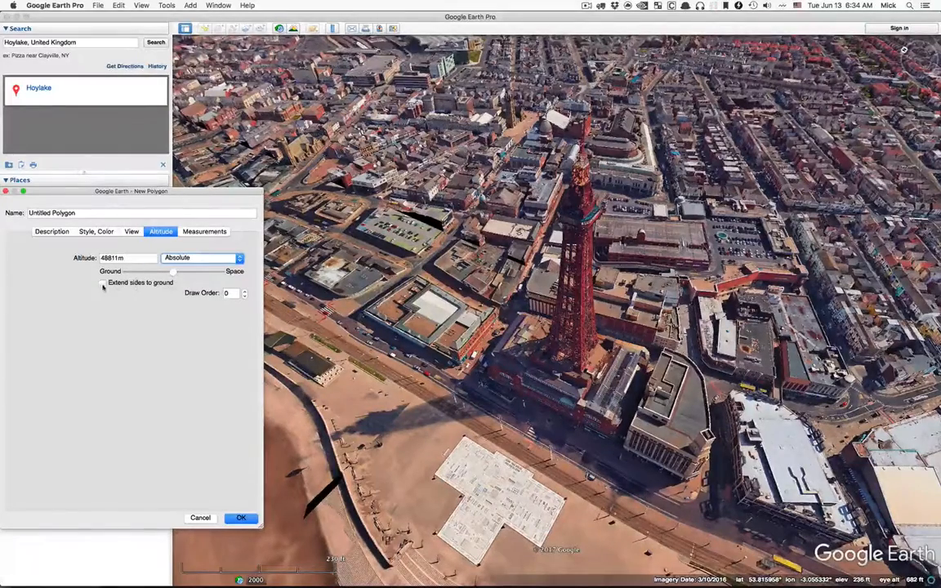
pyautogui.click(103, 282)
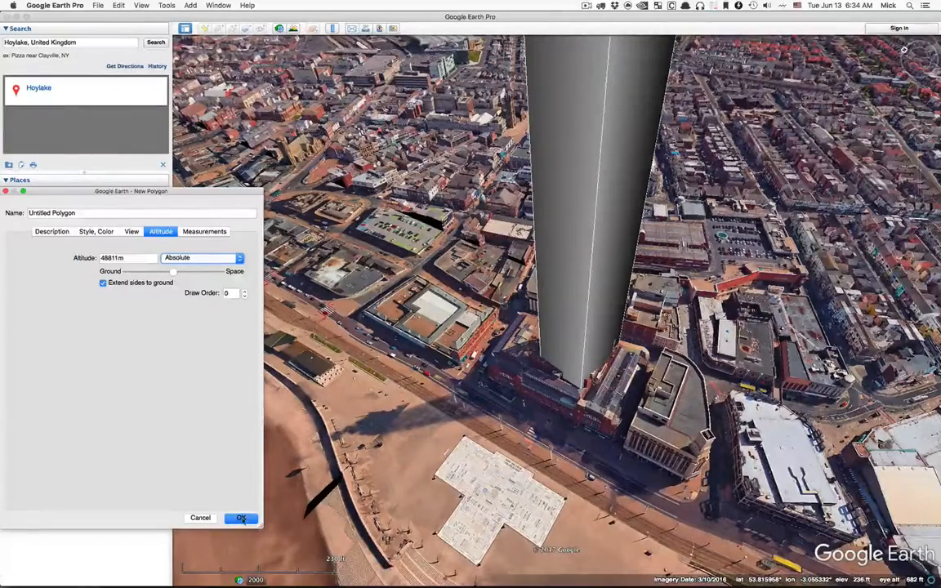
pyautogui.click(240, 518)
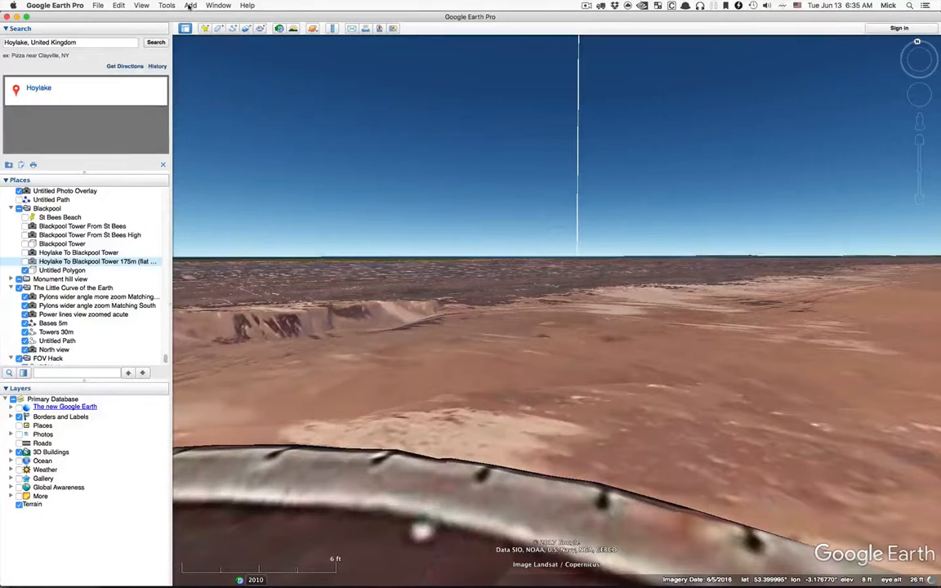
pyautogui.click(189, 5)
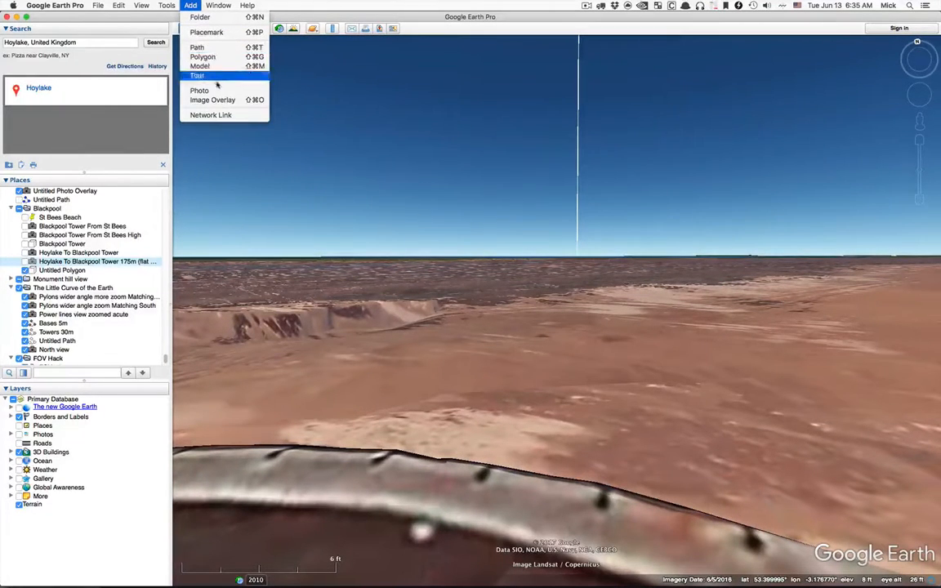
pyautogui.click(200, 90)
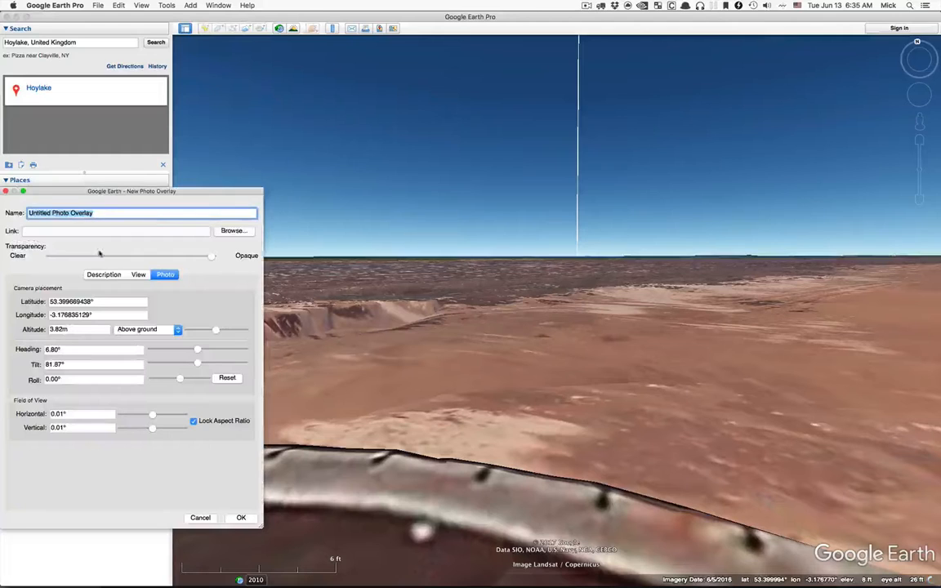
pyautogui.click(114, 231)
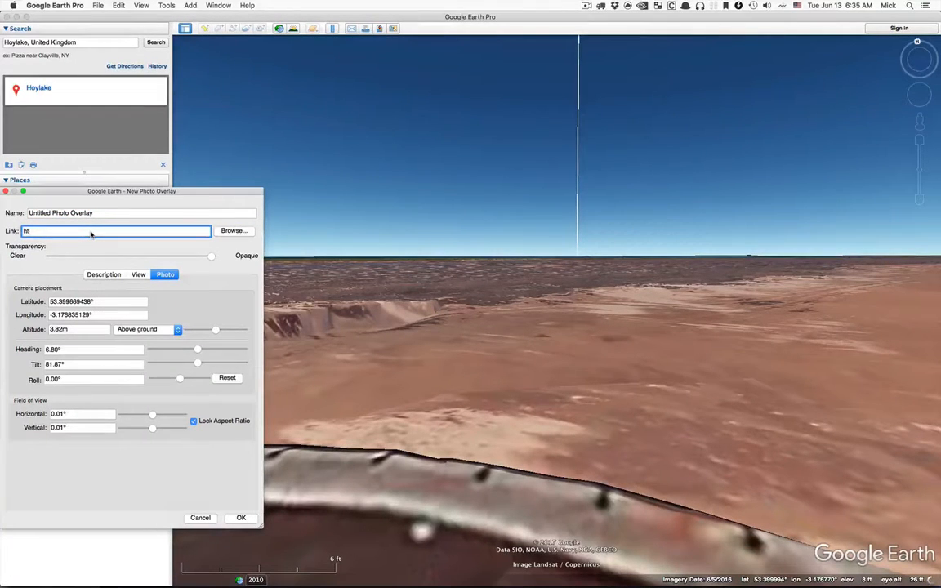
pyautogui.write('https://www.')
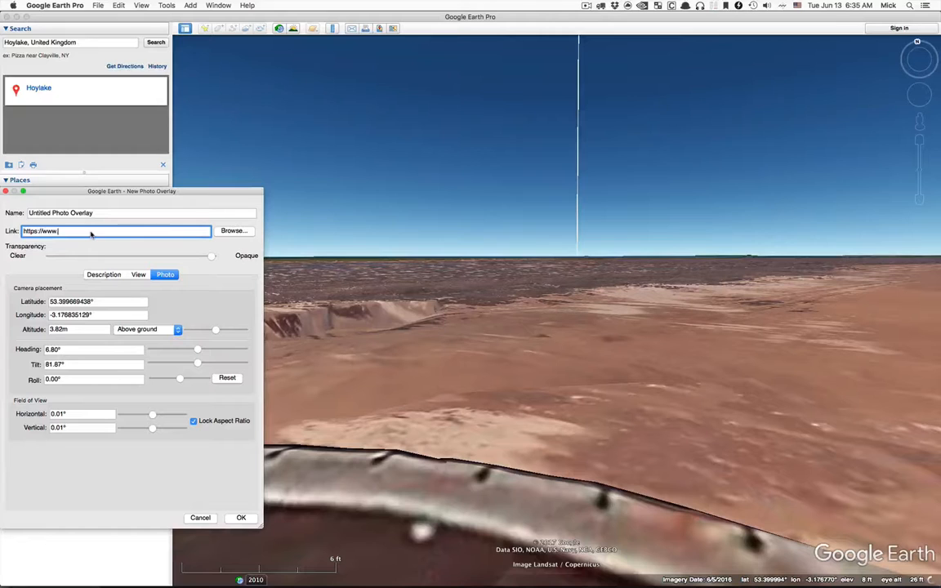
pyautogui.write('metabunk.org/t')
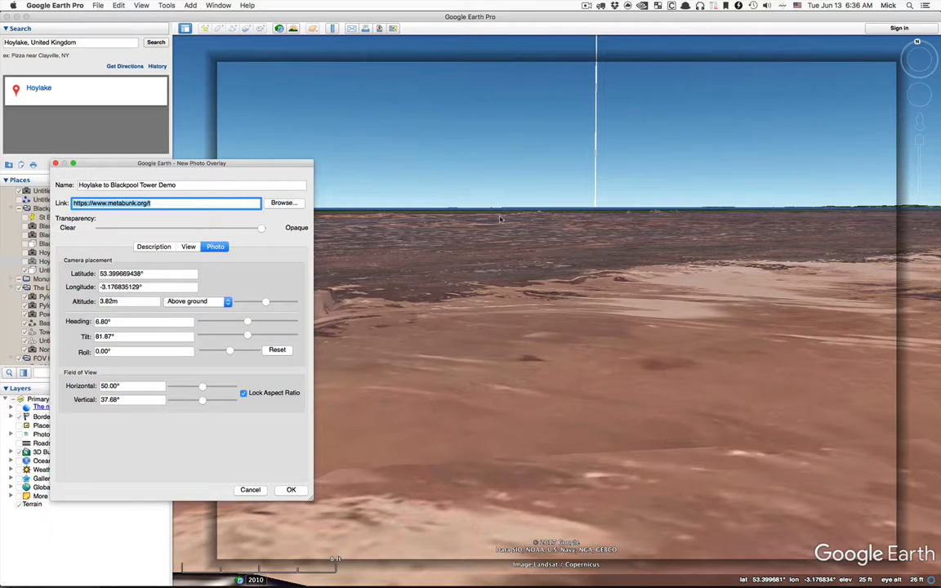
pyautogui.click(291, 490)
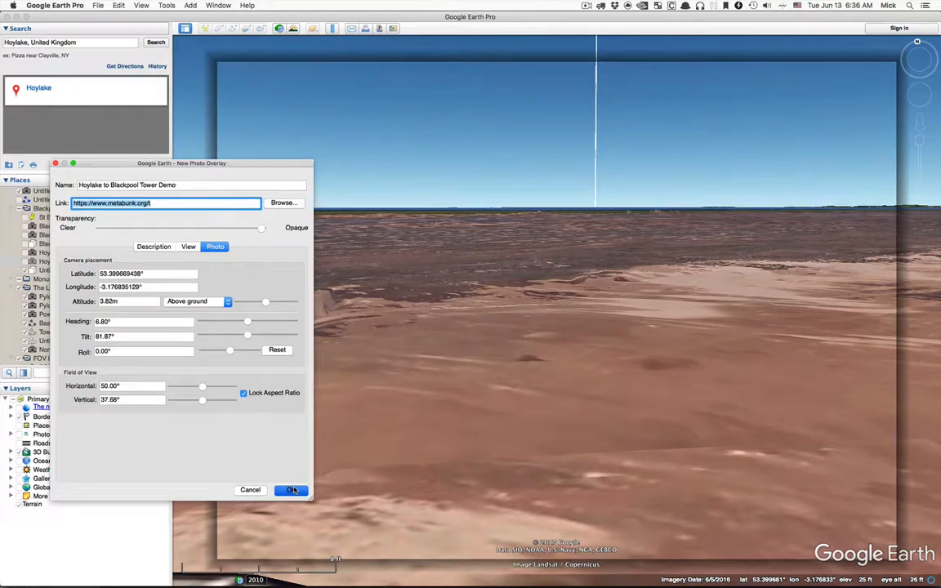
pyautogui.click(291, 490)
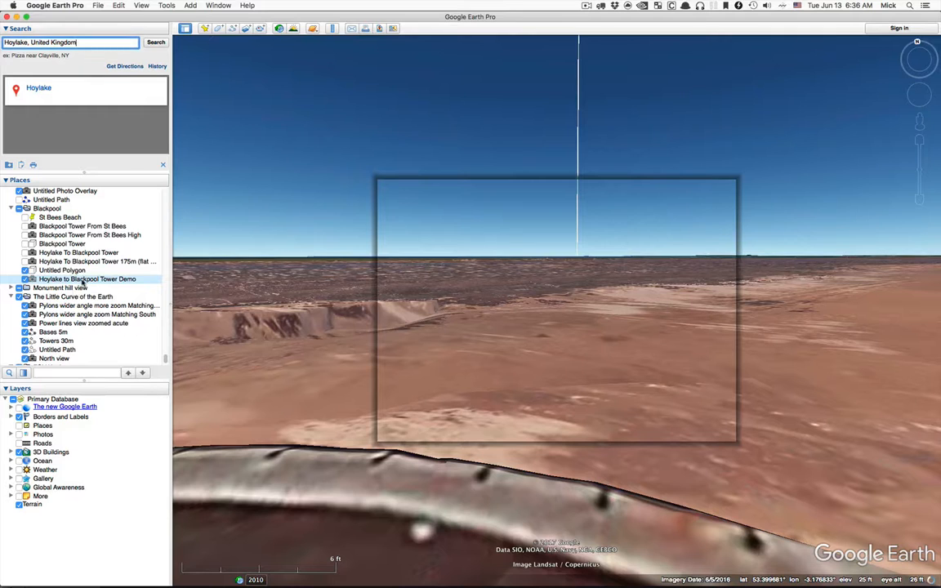
# Step: Reopen the Hoylake to Blackpool Tower Demo overlay's Edit Photo Overlay settings
pyautogui.rightClick(85, 278)
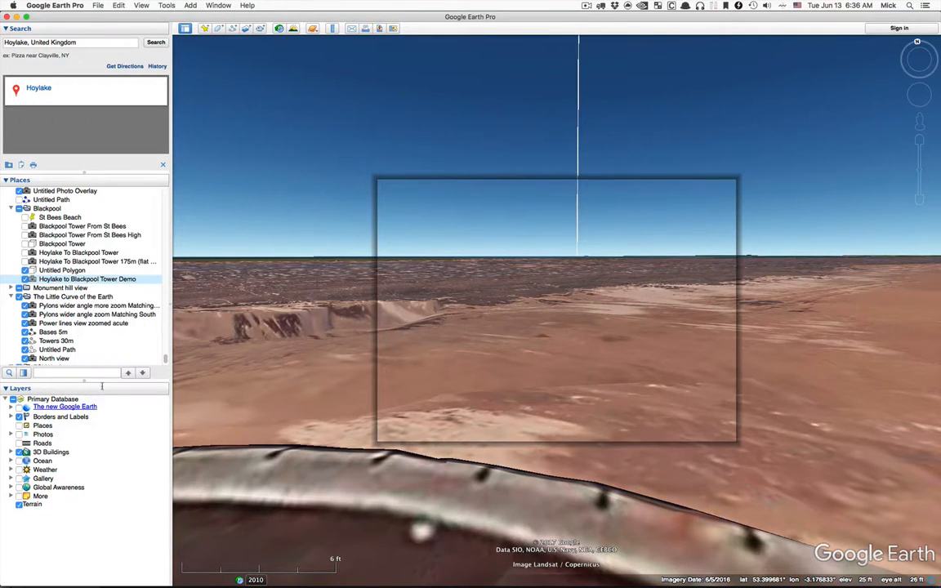
pyautogui.doubleClick(88, 278)
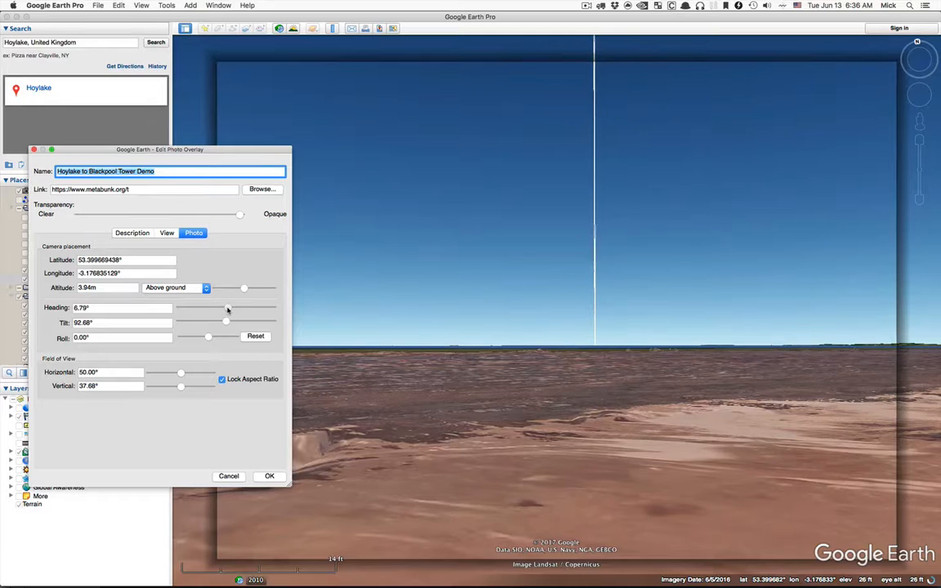
# Step: Adjust heading, narrow the field of view to about 3.5° and level the tilt at 90°
pyautogui.moveTo(227, 309); pyautogui.dragTo(213, 309)
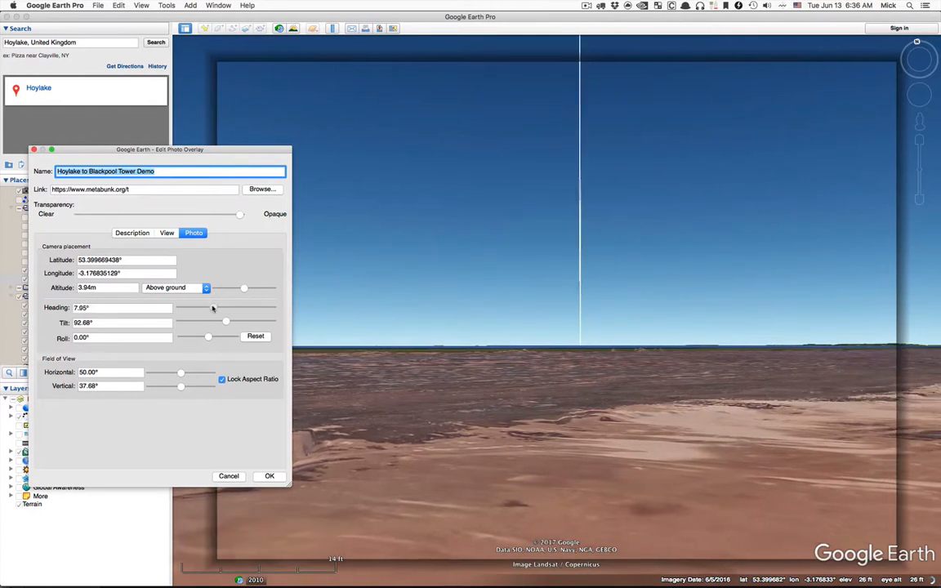
pyautogui.moveTo(212, 307); pyautogui.dragTo(226, 307)
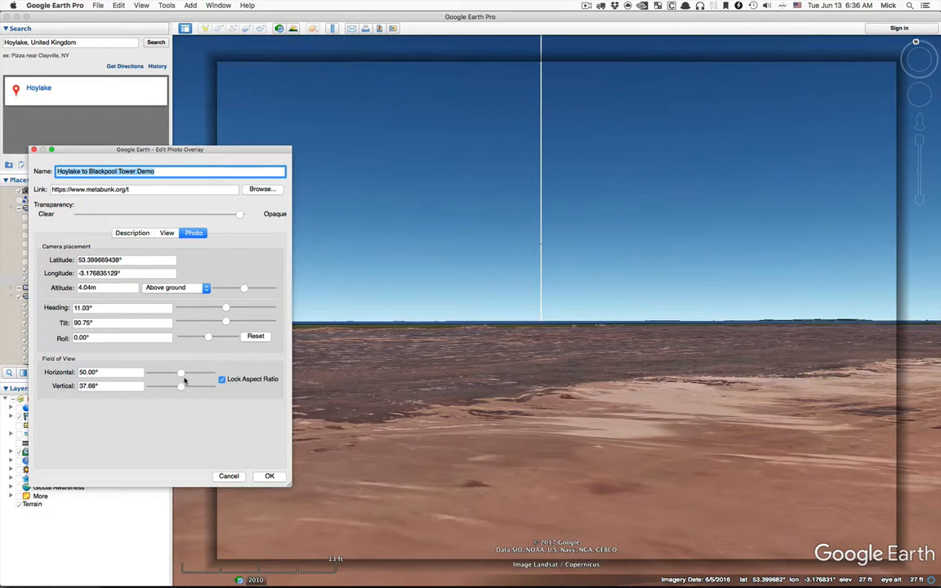
pyautogui.moveTo(180, 373); pyautogui.dragTo(169, 373)
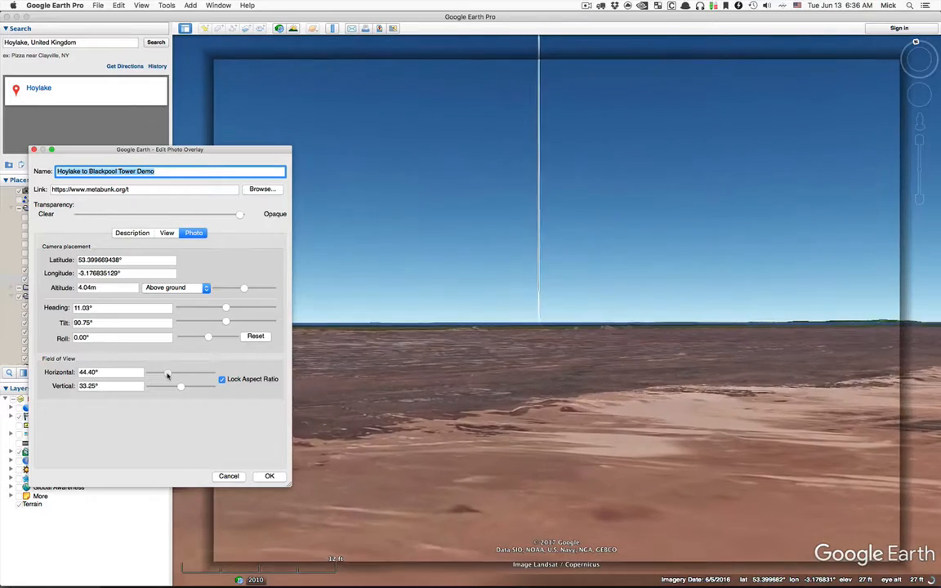
pyautogui.moveTo(166, 379); pyautogui.dragTo(152, 379)
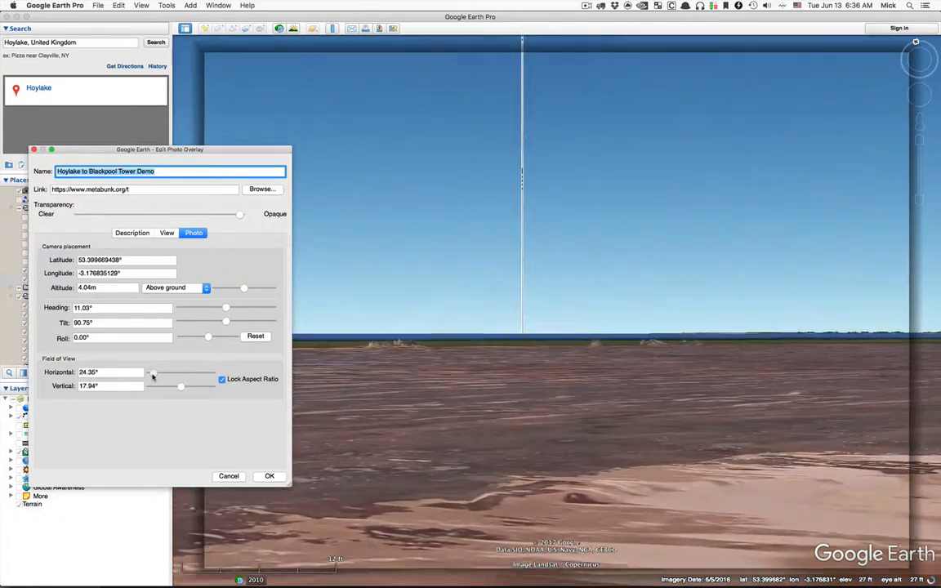
pyautogui.moveTo(150, 379); pyautogui.dragTo(145, 379)
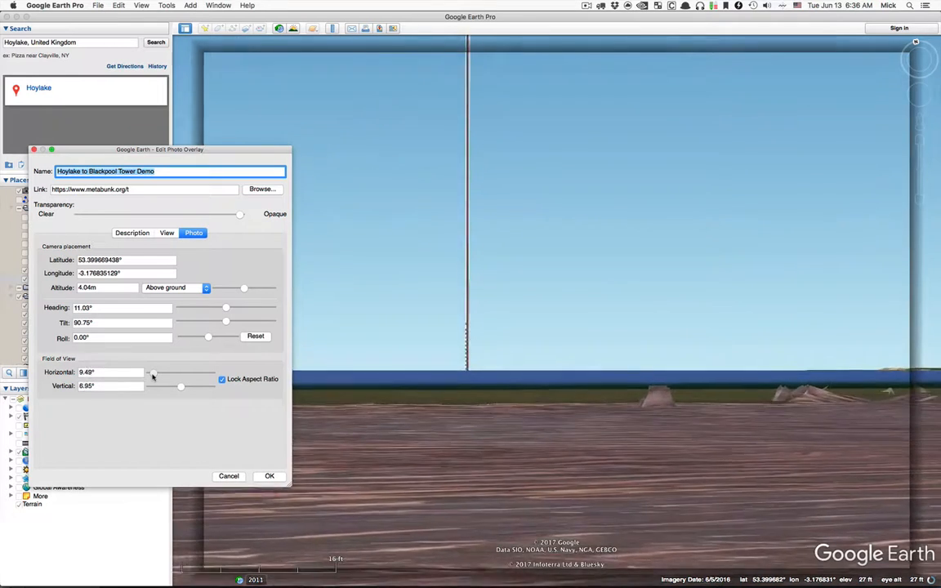
pyautogui.moveTo(170, 379); pyautogui.dragTo(152, 379)
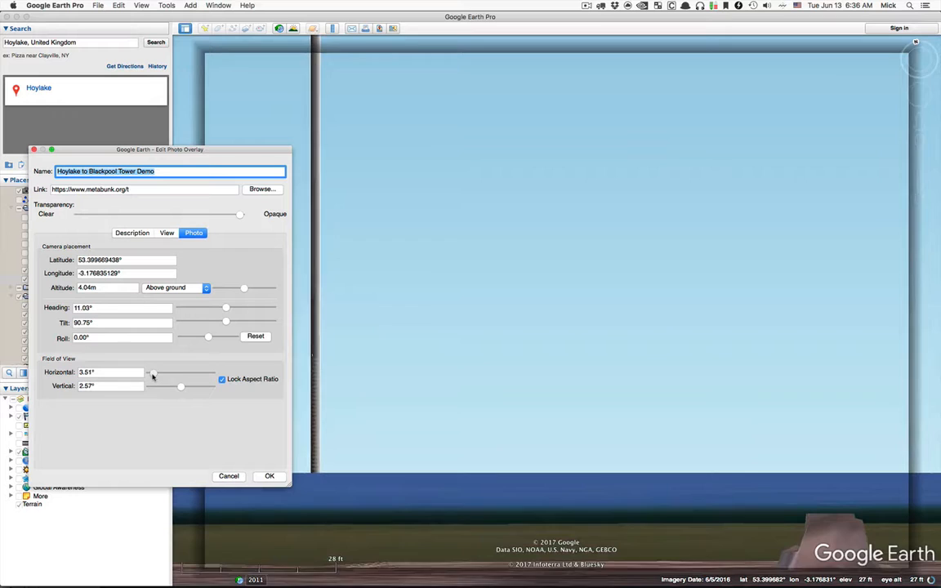
pyautogui.moveTo(154, 379); pyautogui.dragTo(181, 379)
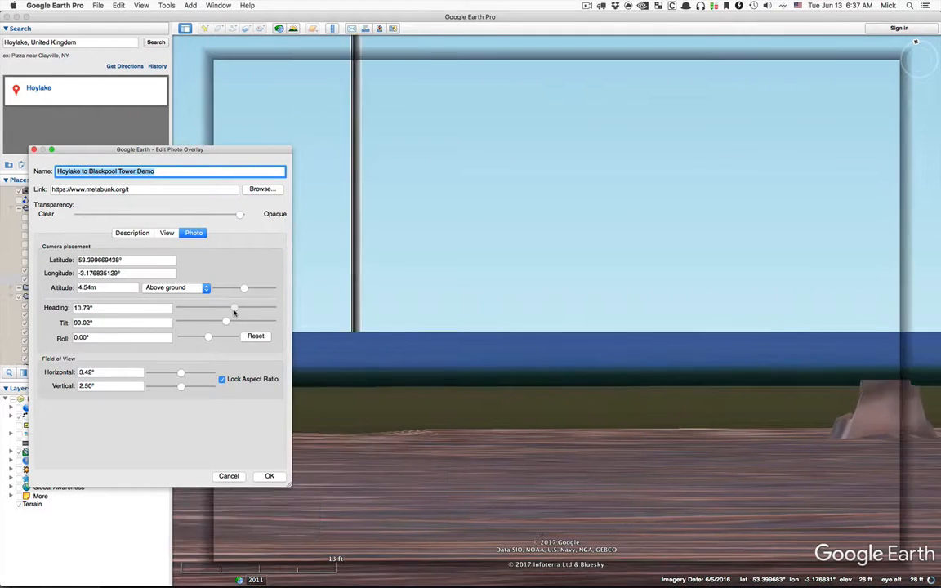
# Step: Set heading to about 0.7°, narrow the field of view to about 1.5°, and save
pyautogui.moveTo(235, 307); pyautogui.dragTo(225, 307)
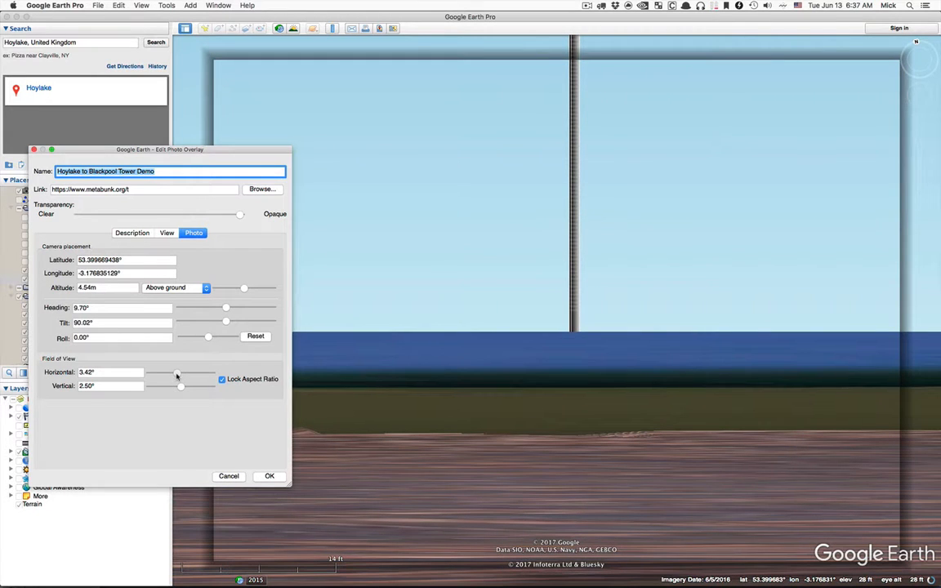
pyautogui.moveTo(176, 379); pyautogui.dragTo(157, 379)
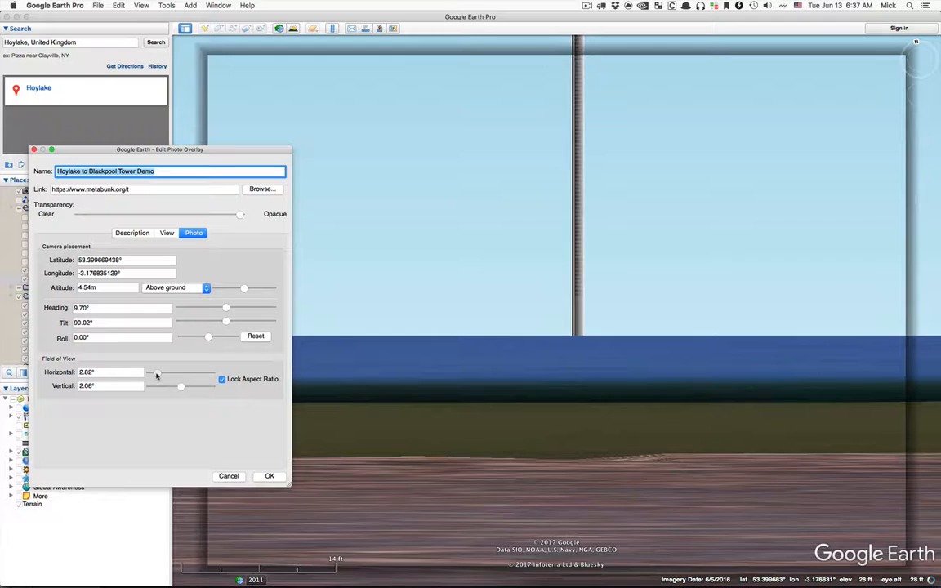
pyautogui.moveTo(160, 373); pyautogui.dragTo(154, 372)
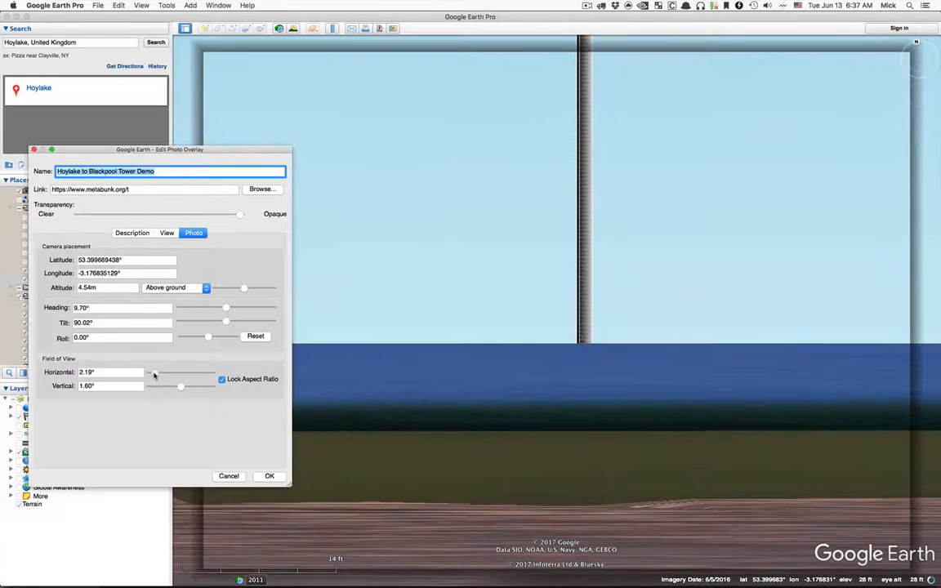
pyautogui.moveTo(163, 379); pyautogui.dragTo(150, 379)
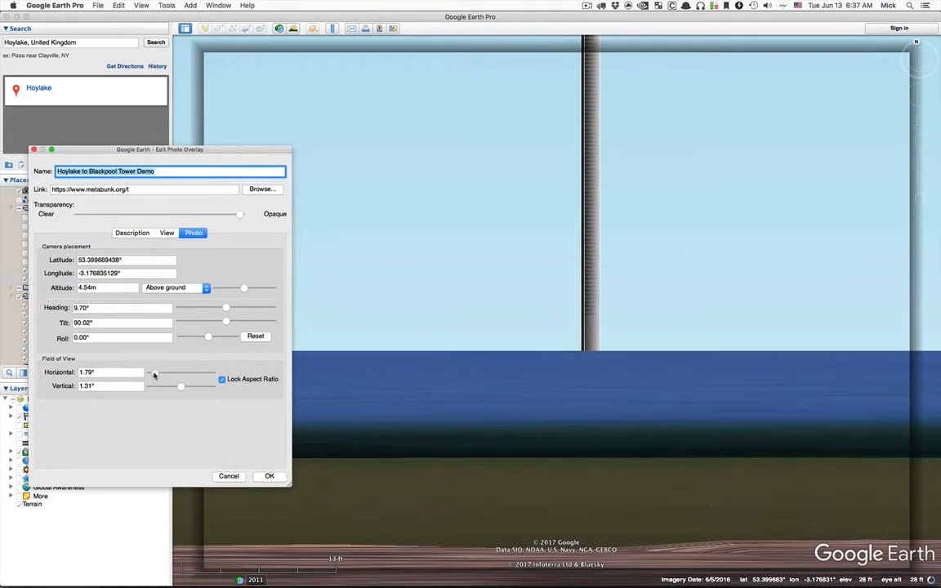
pyautogui.moveTo(154, 372); pyautogui.dragTo(147, 373)
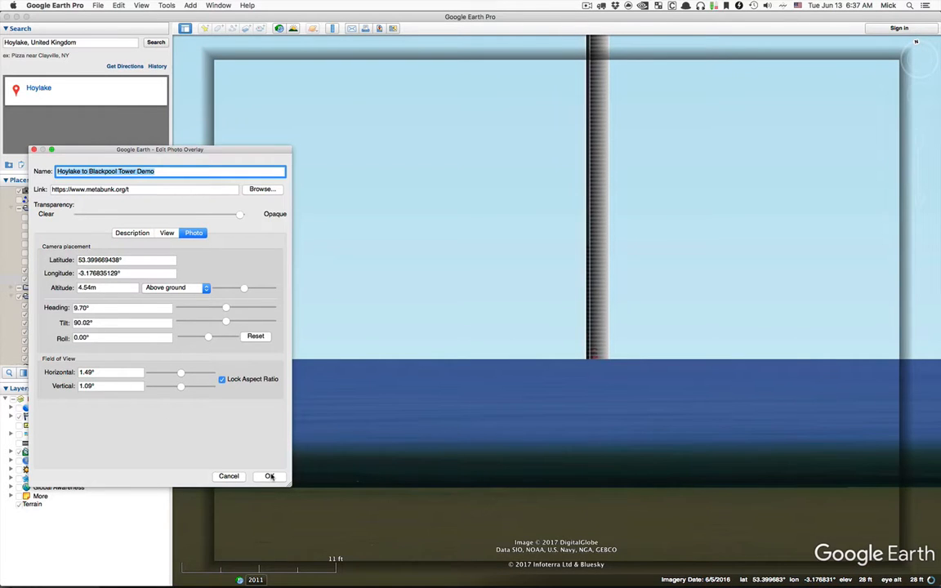
pyautogui.click(271, 477)
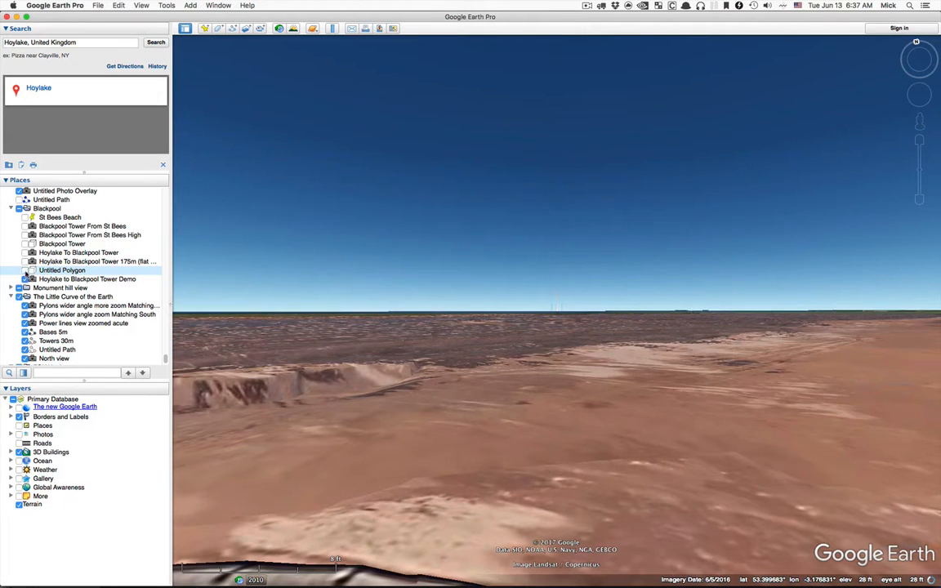
# Step: Reopen the overlay editor and narrow the field of view to about 0.9° to magnify the tower
pyautogui.rightClick(88, 278)
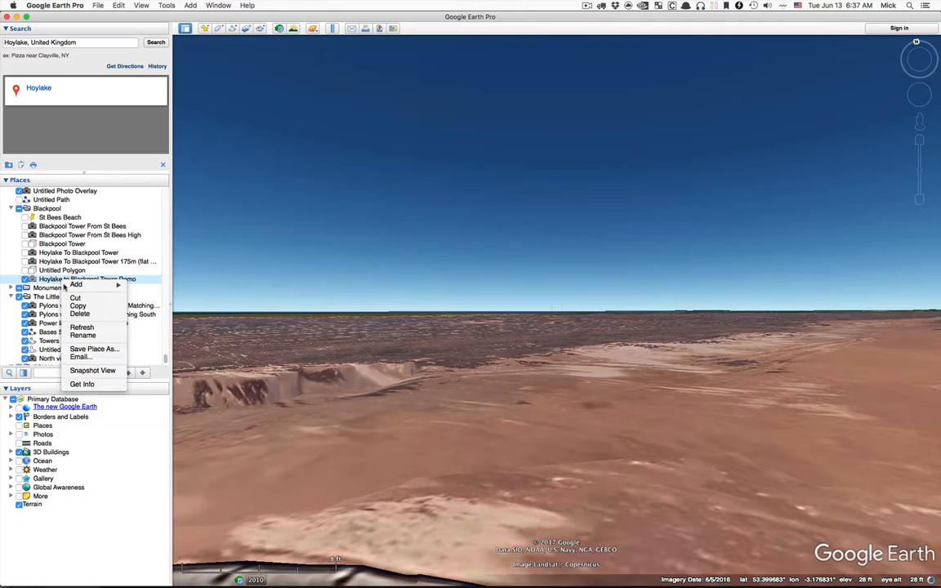
pyautogui.click(81, 383)
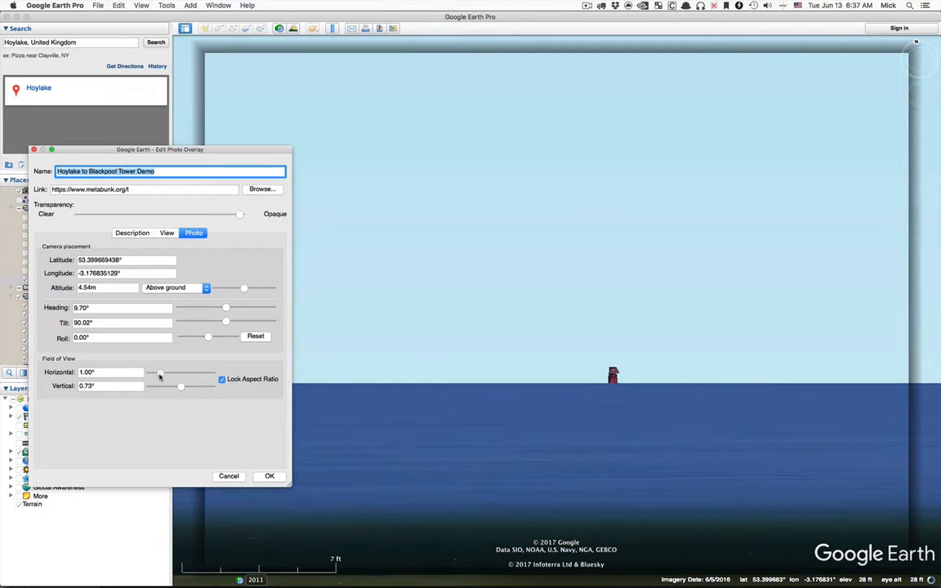
pyautogui.moveTo(160, 372); pyautogui.dragTo(180, 373)
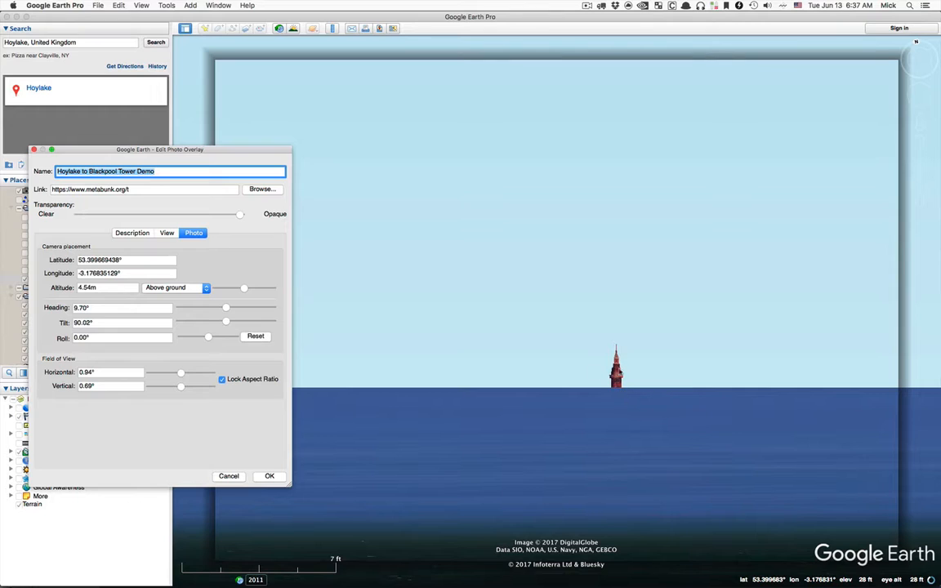
pyautogui.moveTo(619, 402)
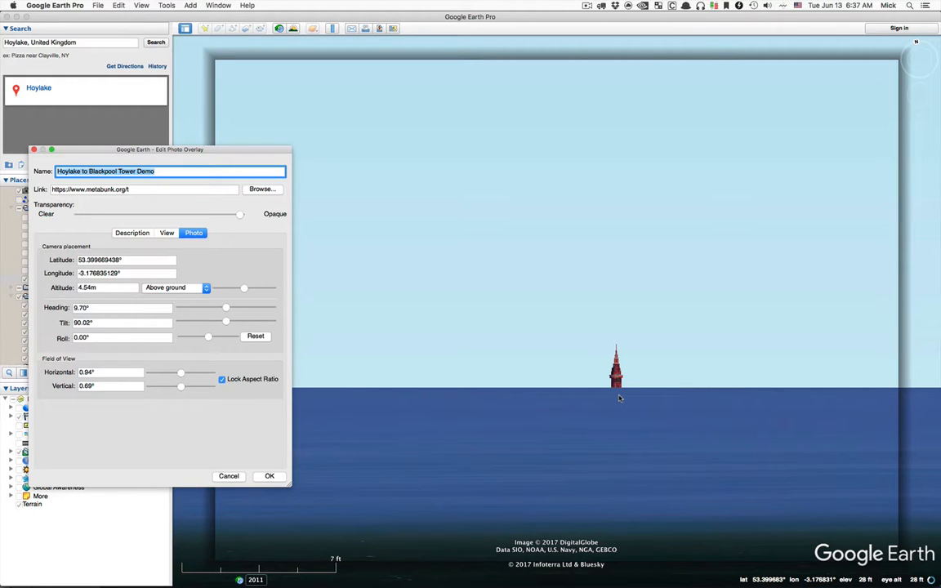
pyautogui.moveTo(618, 402)
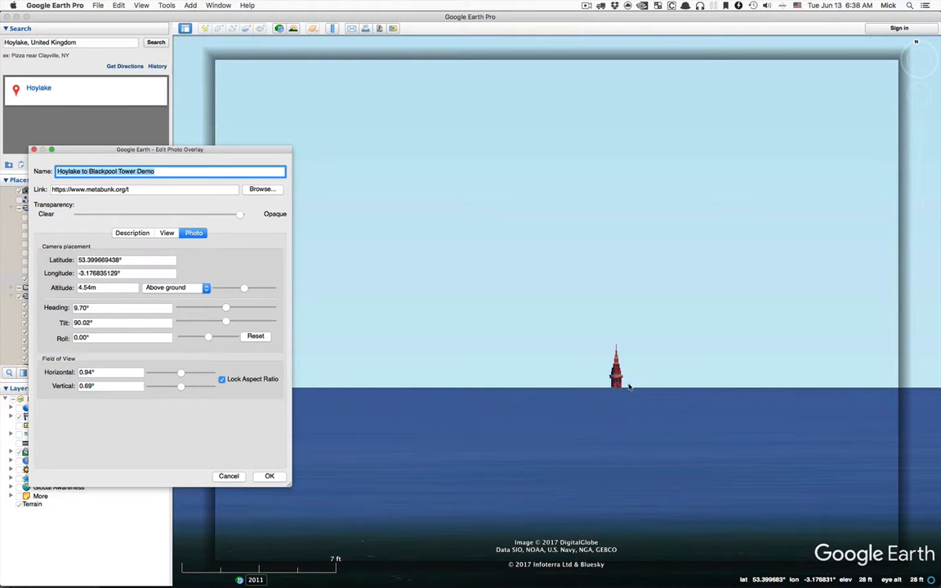
pyautogui.moveTo(621, 405)
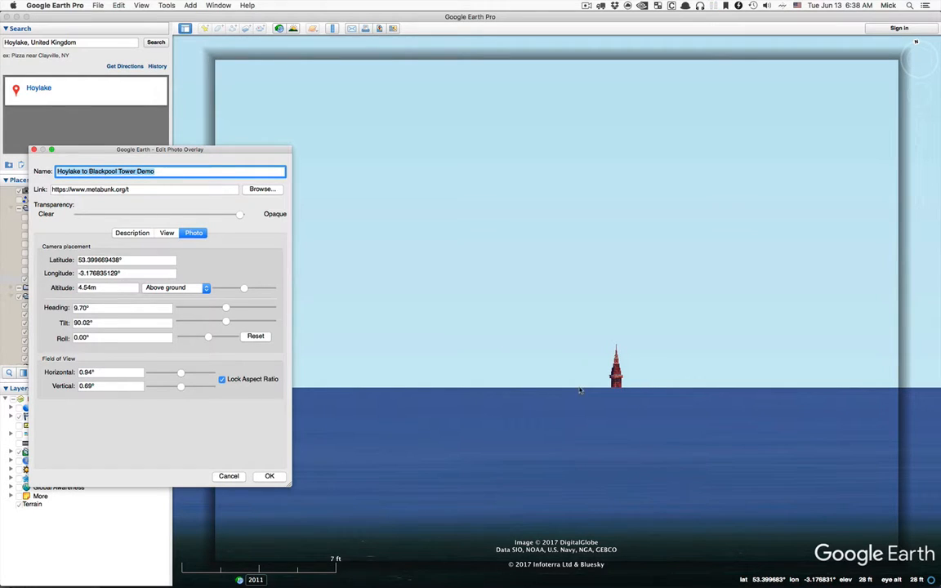
pyautogui.moveTo(562, 381)
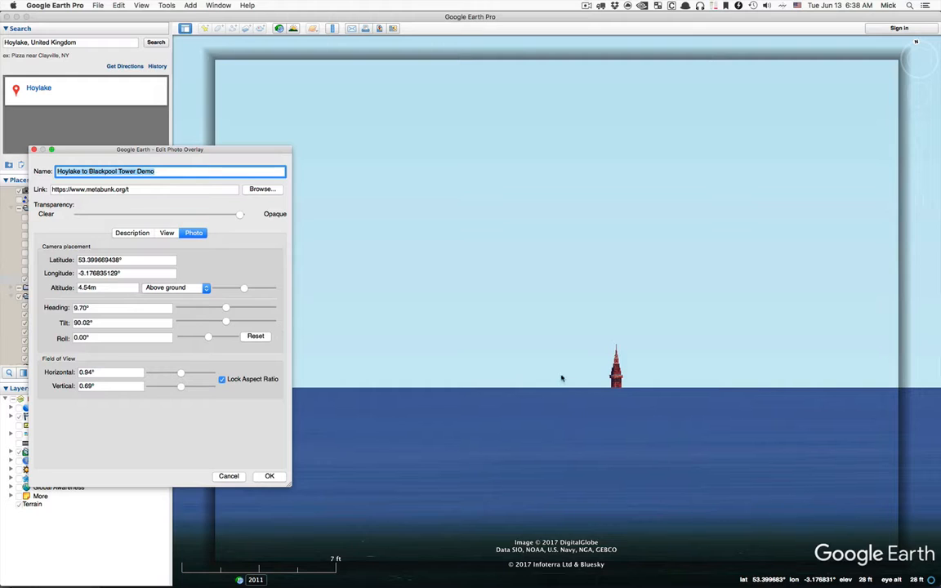
pyautogui.moveTo(633, 397)
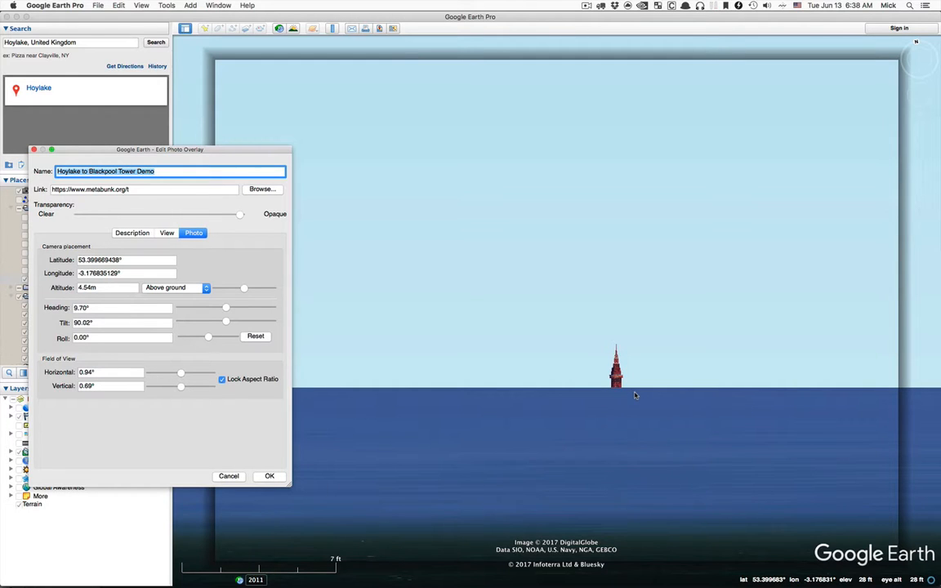
pyautogui.click(106, 288)
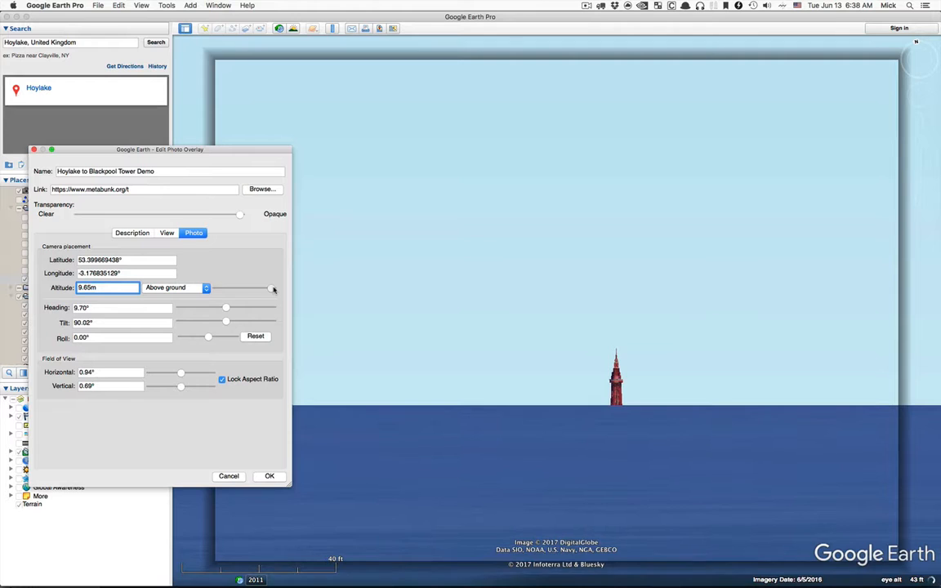
# Step: Raise the overlay camera to about 52 m and tilt it down to about 89.74°
pyautogui.moveTo(264, 287); pyautogui.dragTo(271, 288)
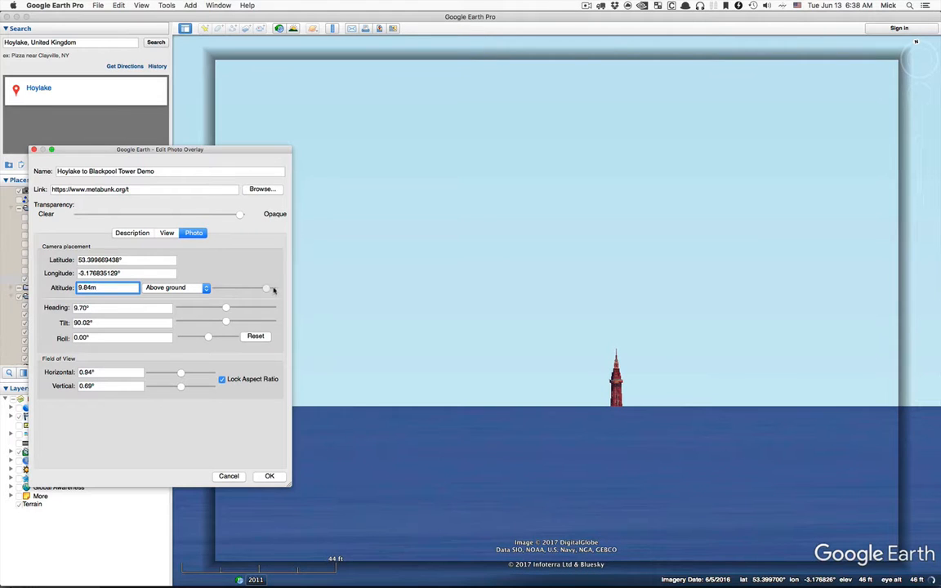
pyautogui.moveTo(265, 288); pyautogui.dragTo(271, 287)
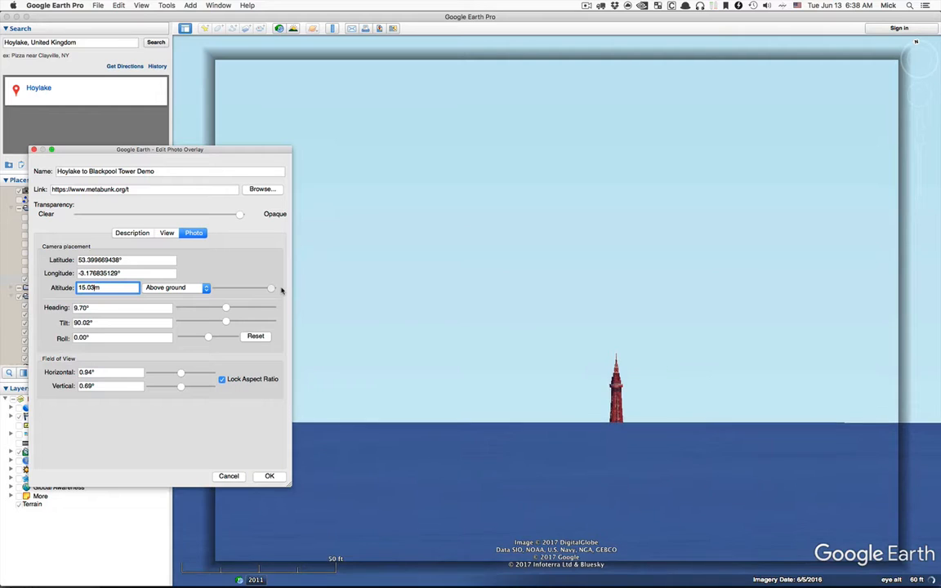
pyautogui.moveTo(271, 287); pyautogui.dragTo(246, 287)
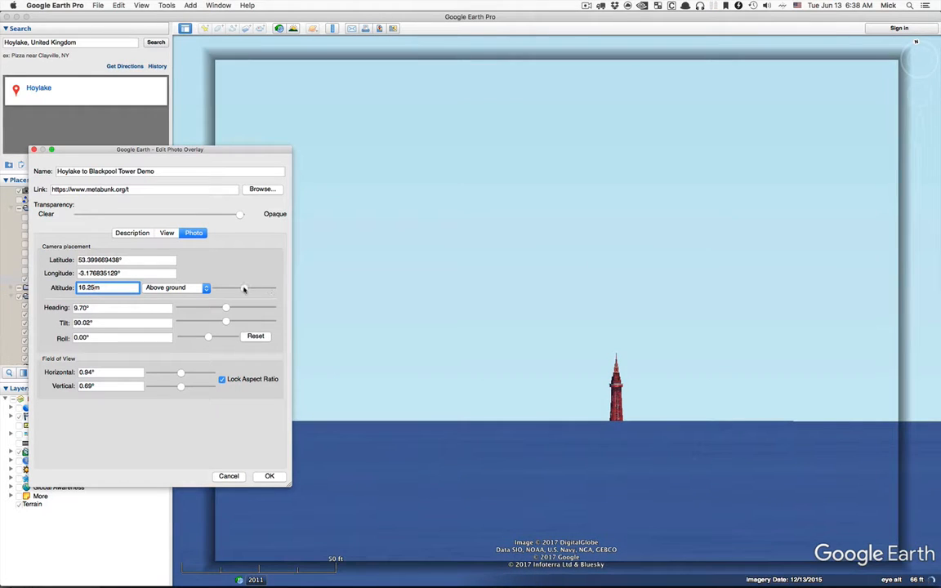
pyautogui.moveTo(245, 287); pyautogui.dragTo(271, 288)
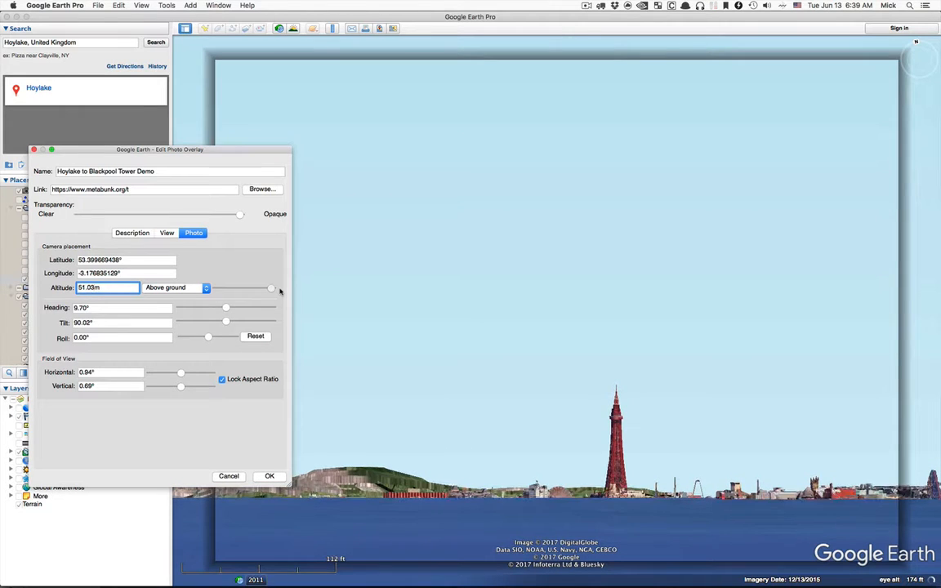
pyautogui.moveTo(271, 288); pyautogui.dragTo(245, 287)
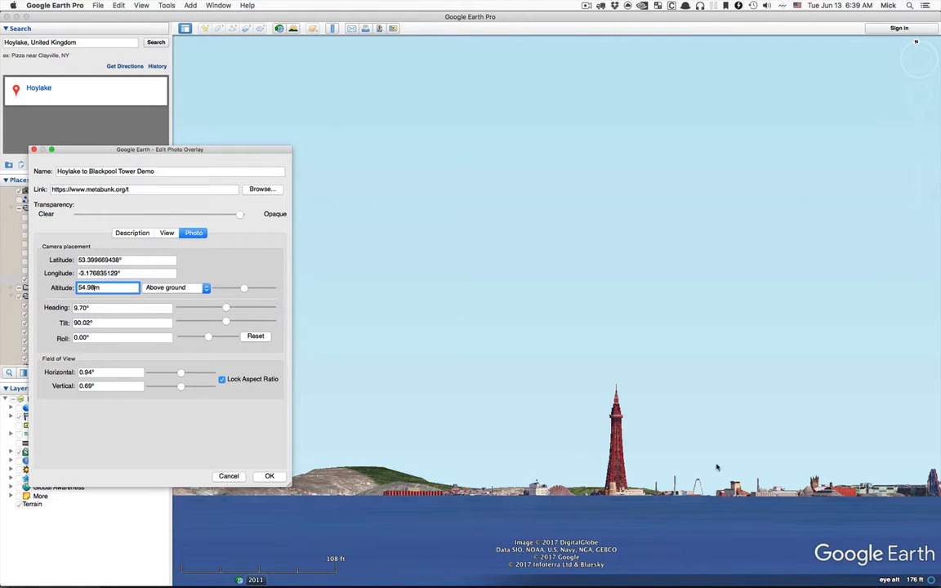
pyautogui.moveTo(641, 441)
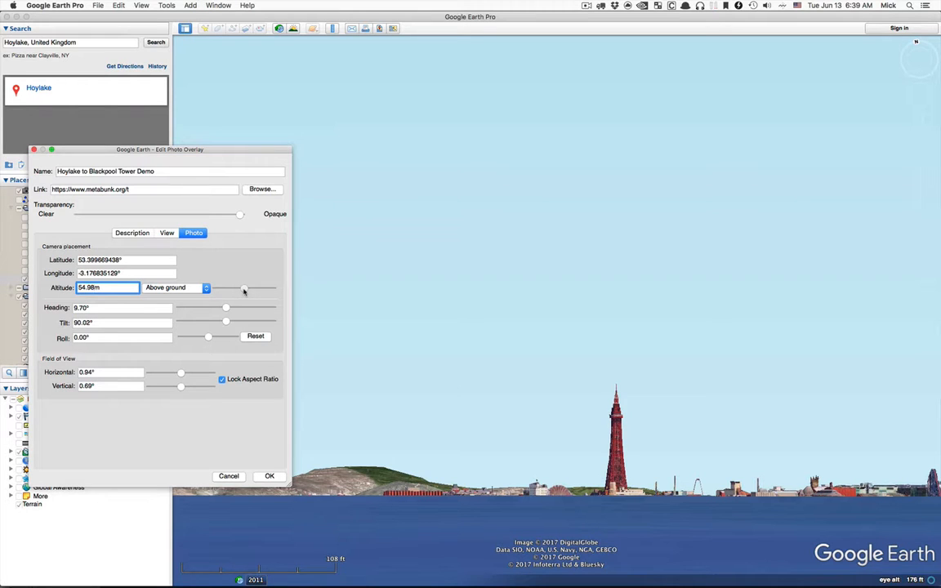
pyautogui.moveTo(245, 288); pyautogui.dragTo(262, 288)
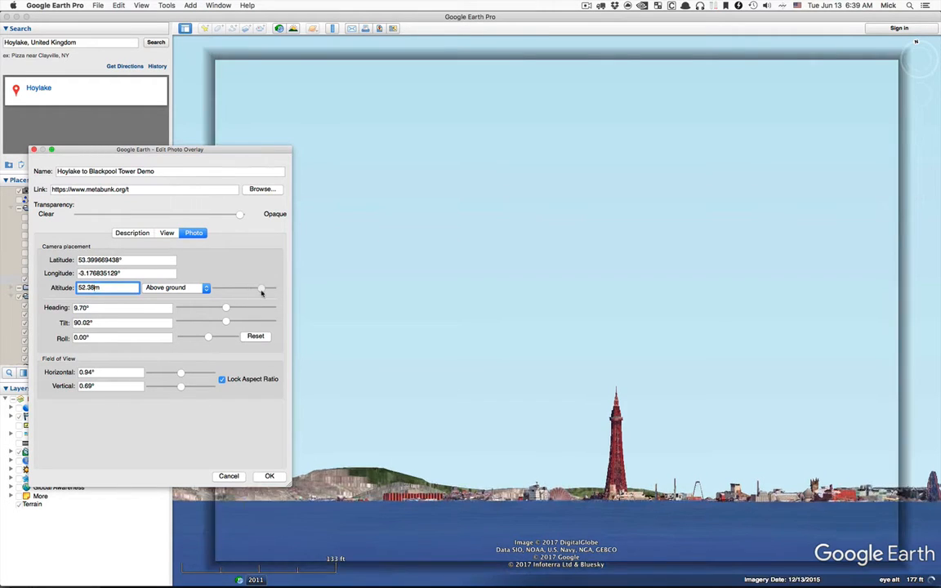
pyautogui.moveTo(261, 288); pyautogui.dragTo(263, 287)
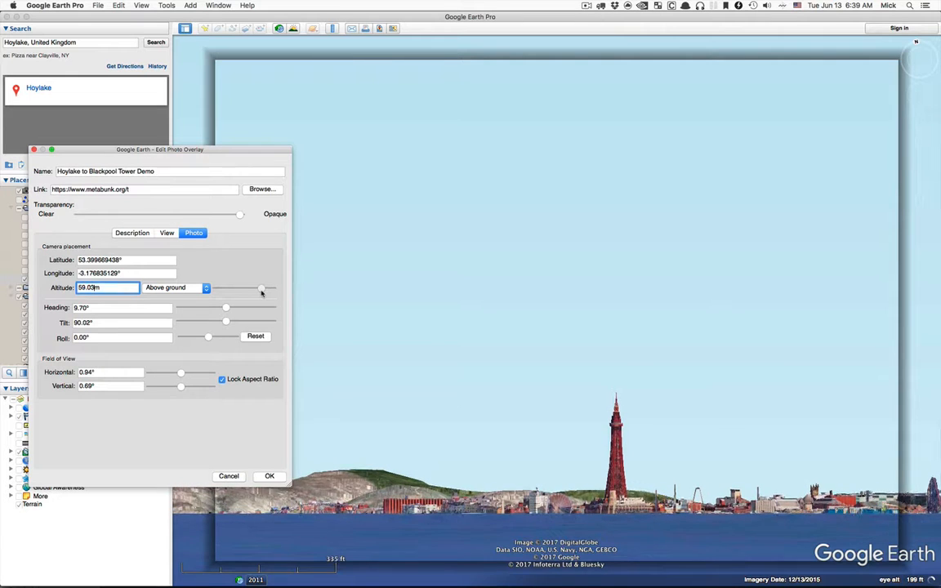
pyautogui.moveTo(261, 287); pyautogui.dragTo(245, 288)
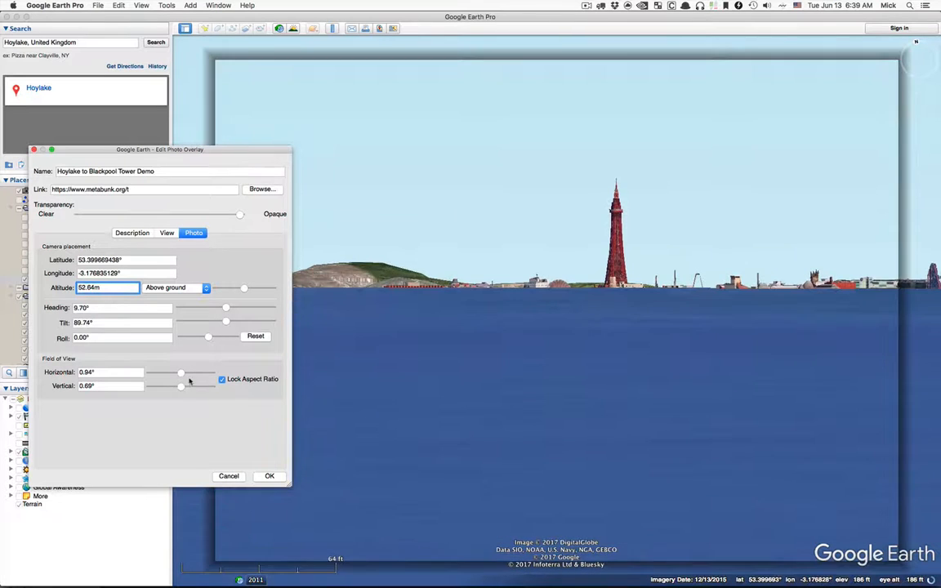
# Step: Narrow the field of view to 0.61° and lift the camera to about 175 m
pyautogui.moveTo(181, 372); pyautogui.dragTo(151, 373)
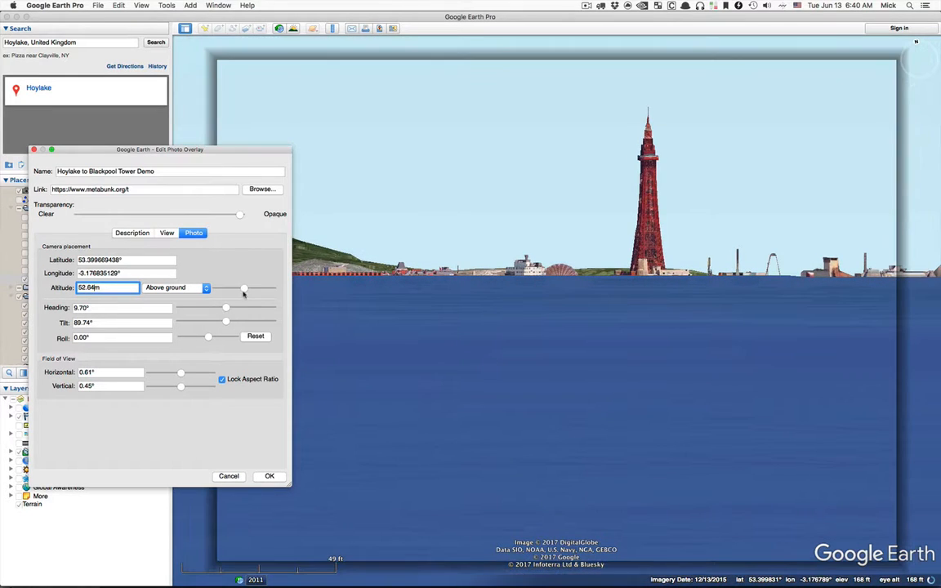
pyautogui.moveTo(244, 287); pyautogui.dragTo(264, 288)
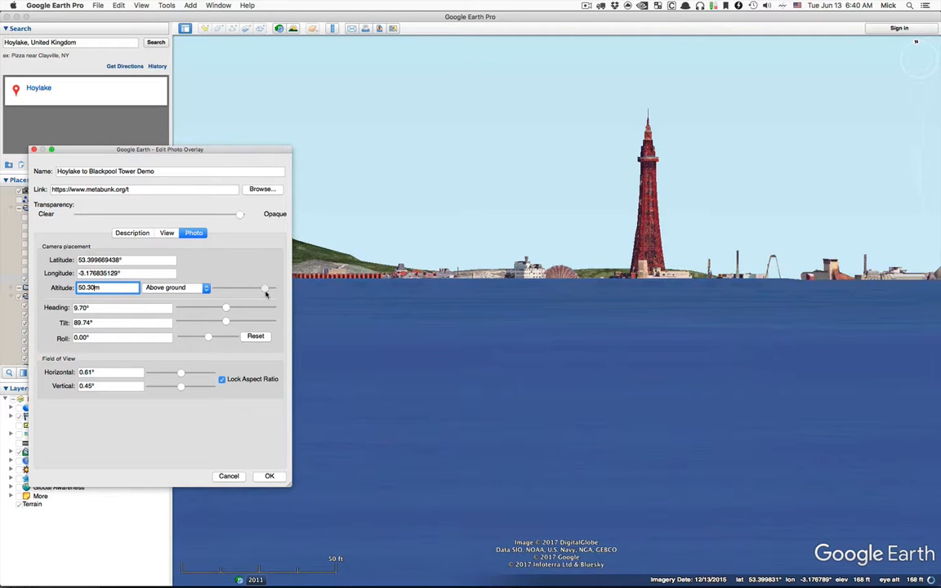
pyautogui.moveTo(264, 288); pyautogui.dragTo(271, 288)
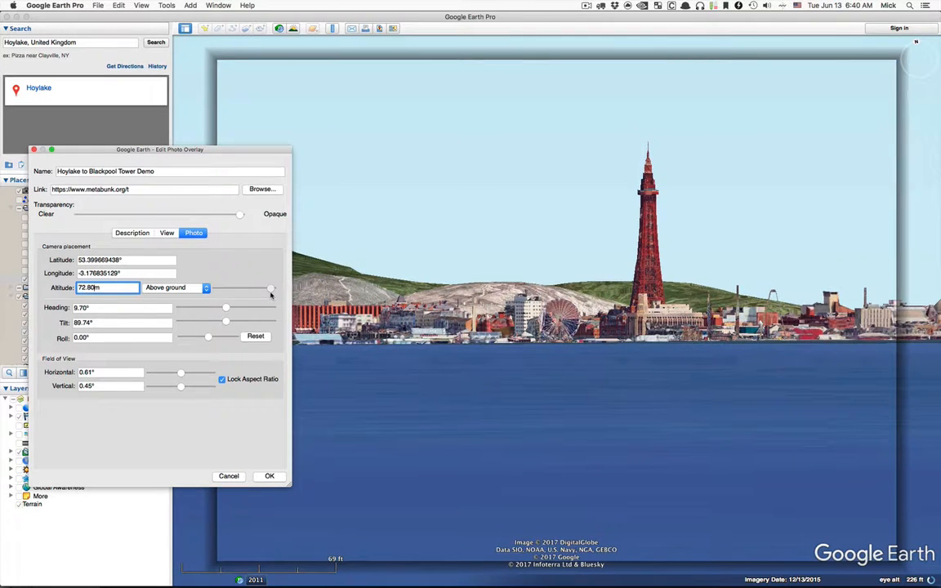
pyautogui.moveTo(272, 287); pyautogui.dragTo(245, 288)
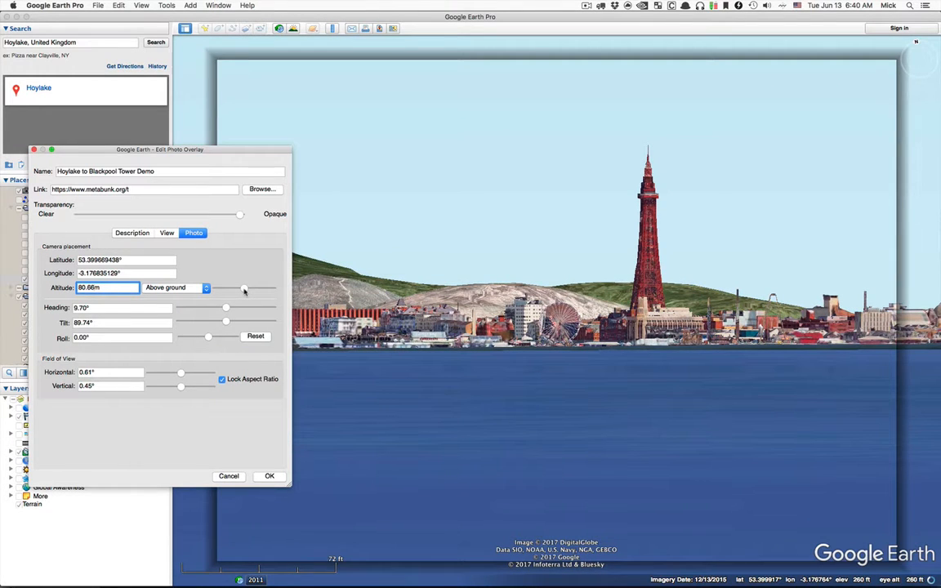
pyautogui.moveTo(244, 288); pyautogui.dragTo(261, 288)
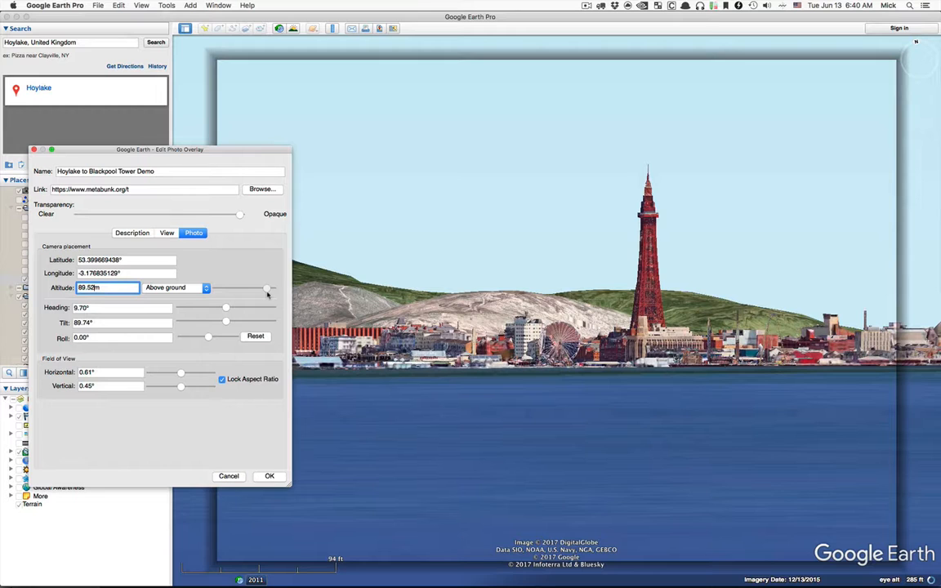
pyautogui.moveTo(269, 288); pyautogui.dragTo(275, 287)
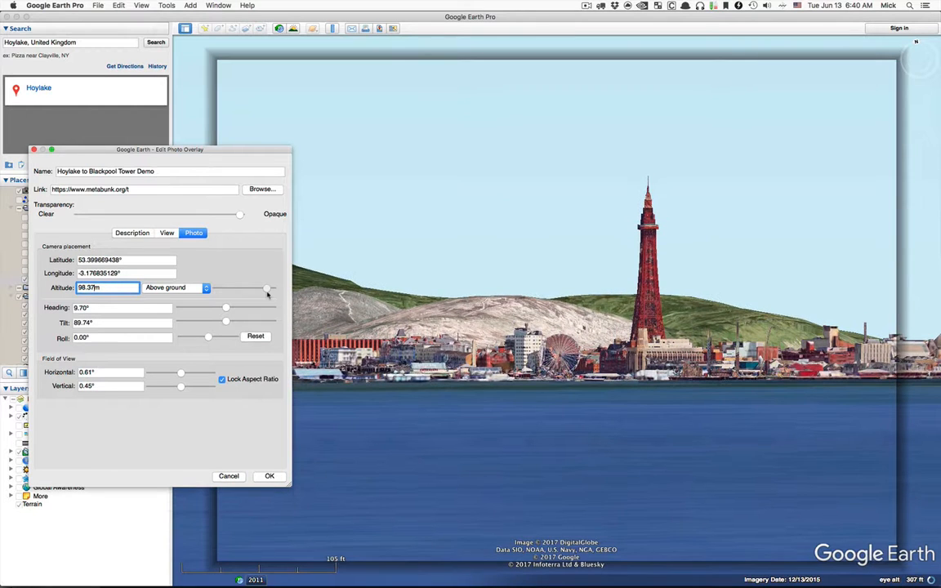
pyautogui.moveTo(268, 287); pyautogui.dragTo(270, 288)
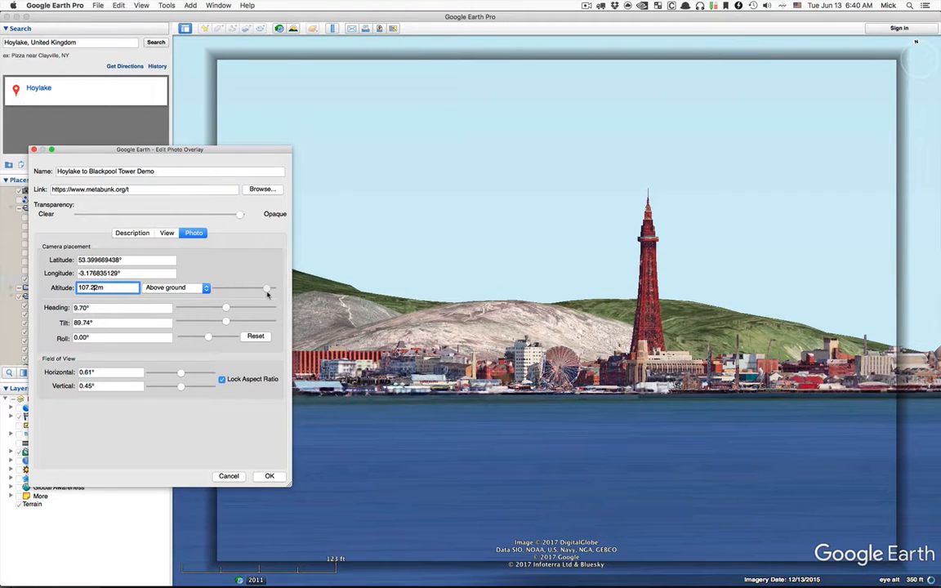
pyautogui.moveTo(268, 287); pyautogui.dragTo(245, 287)
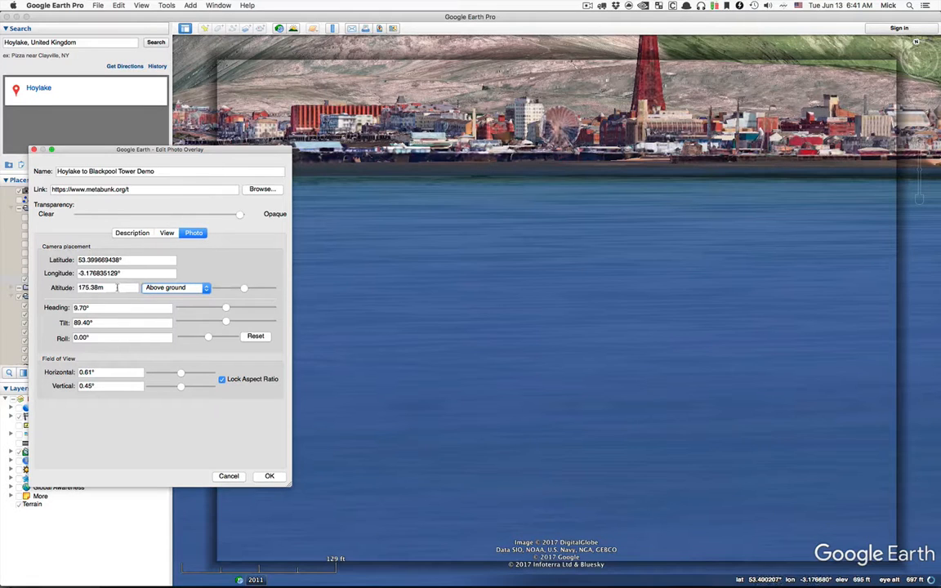
# Step: Settle the camera near 134 m with a 1.07° field of view and finish editing
pyautogui.click(106, 288)
pyautogui.write('134.42m')
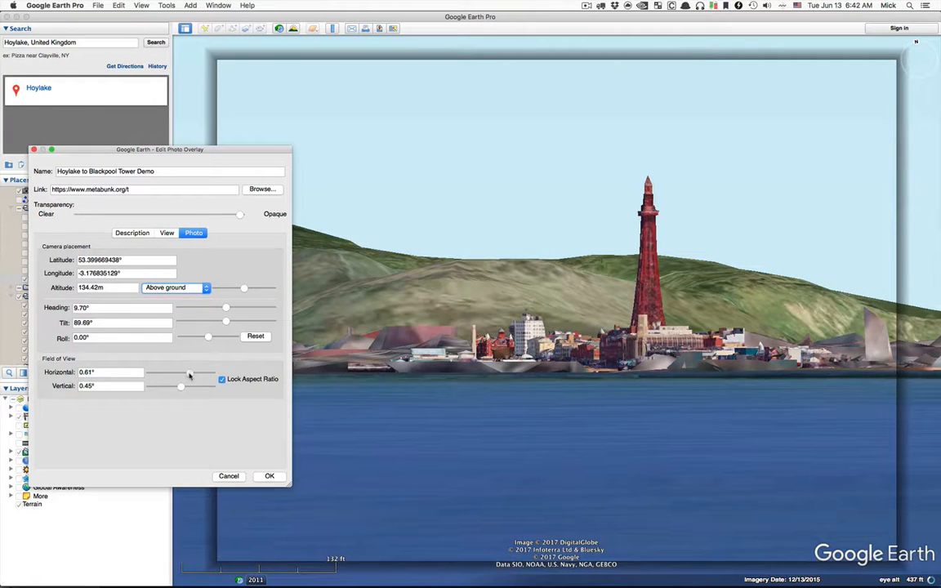
pyautogui.moveTo(189, 379); pyautogui.dragTo(210, 379)
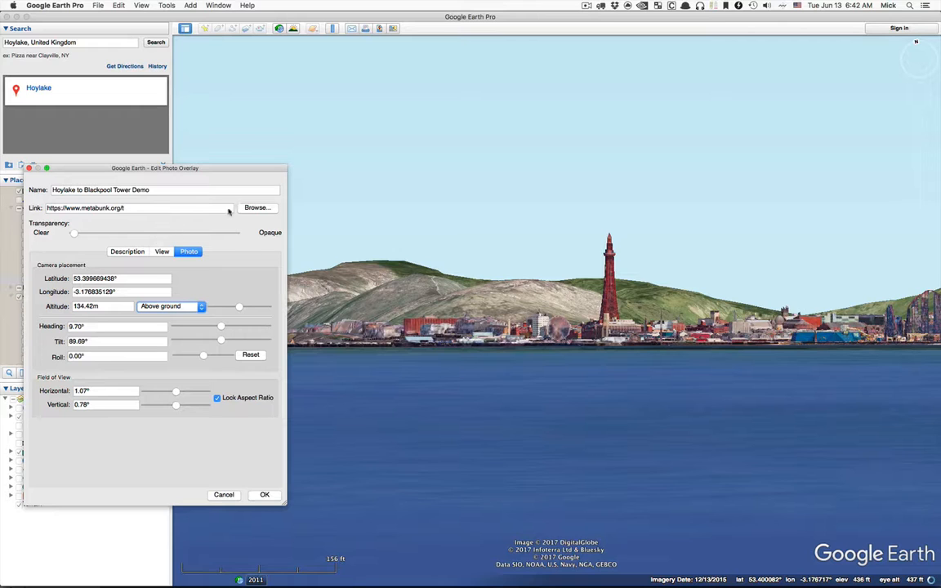
pyautogui.moveTo(155, 169); pyautogui.dragTo(157, 170)
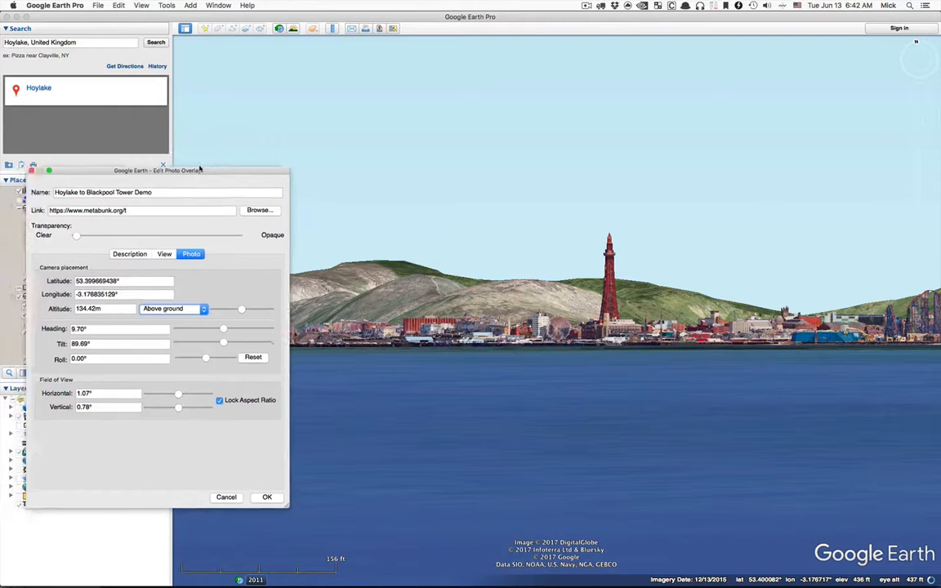
pyautogui.click(264, 497)
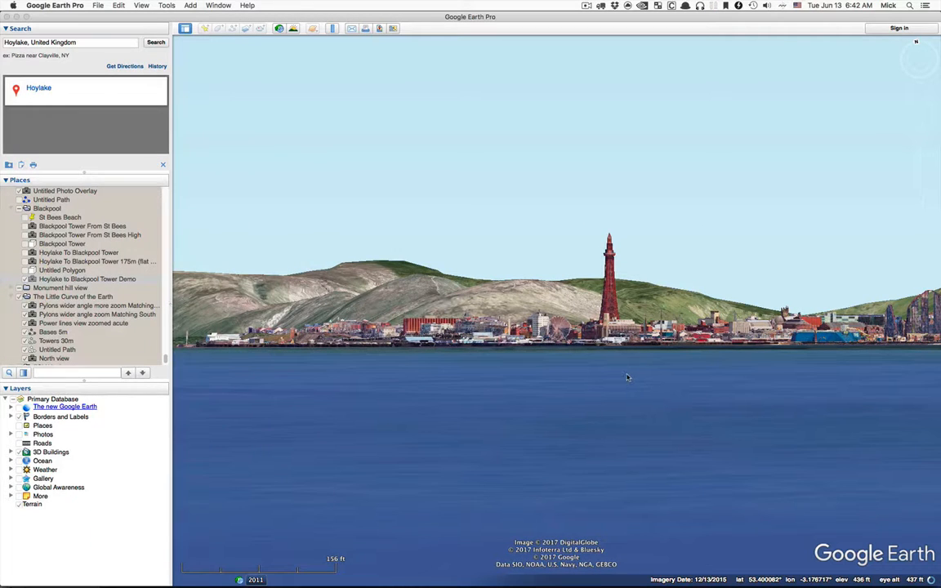